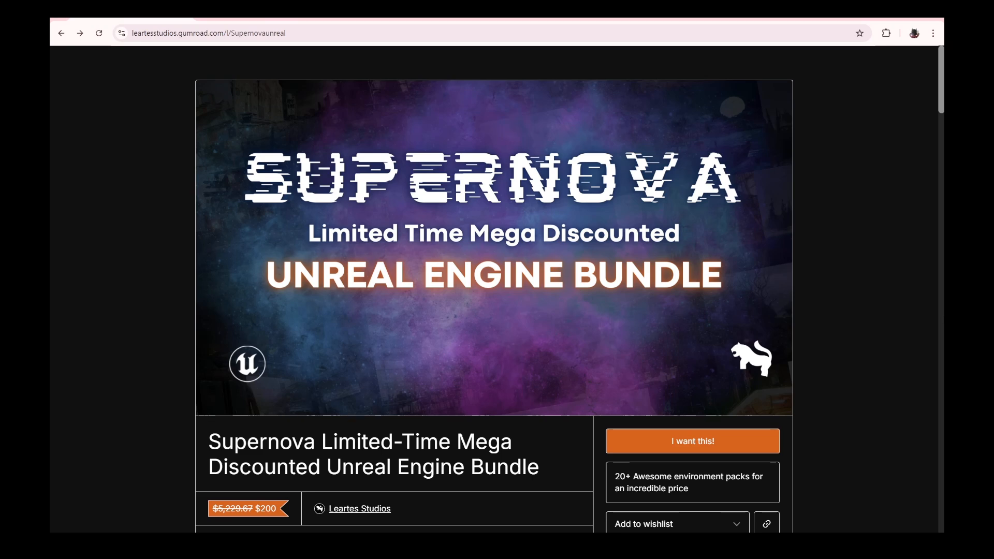
- Reach the Supernova bundle from the listings and scroll into its contents
{"action": "scroll", "scroll_direction": "down", "scroll_amount": 3}
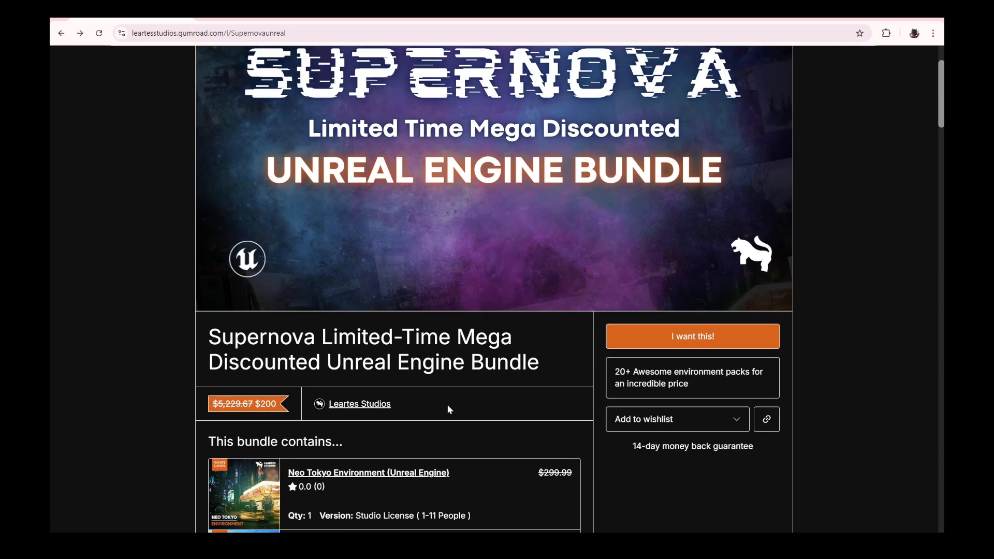
{"action": "scroll", "scroll_direction": "down", "scroll_amount": 3}
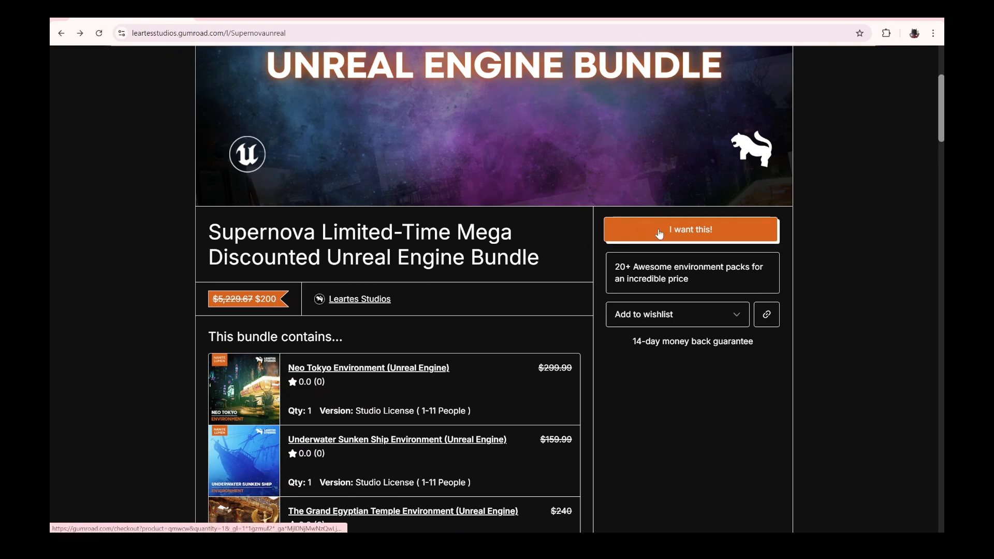
{"action": "left_click", "coordinate": [691, 230]}
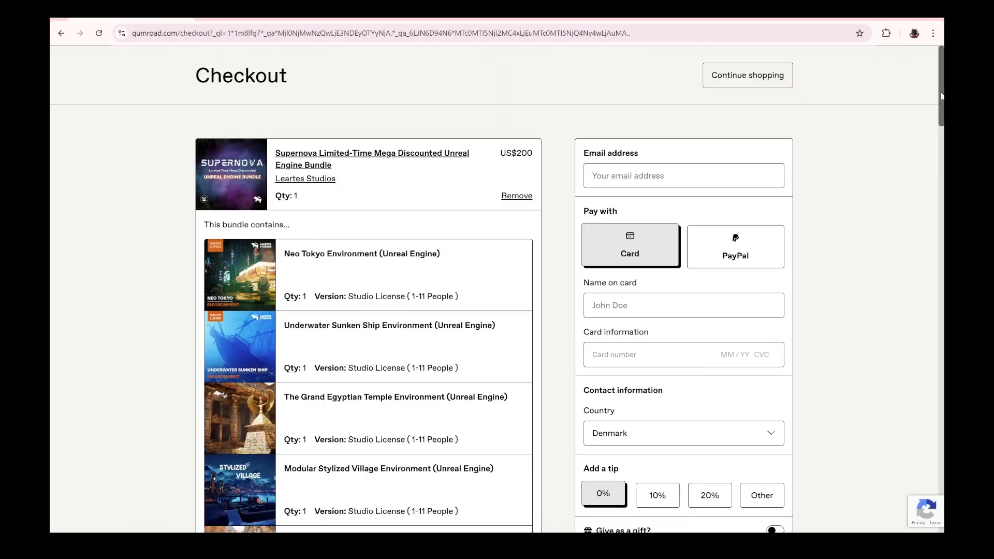
{"action": "scroll", "scroll_direction": "down", "scroll_amount": 3}
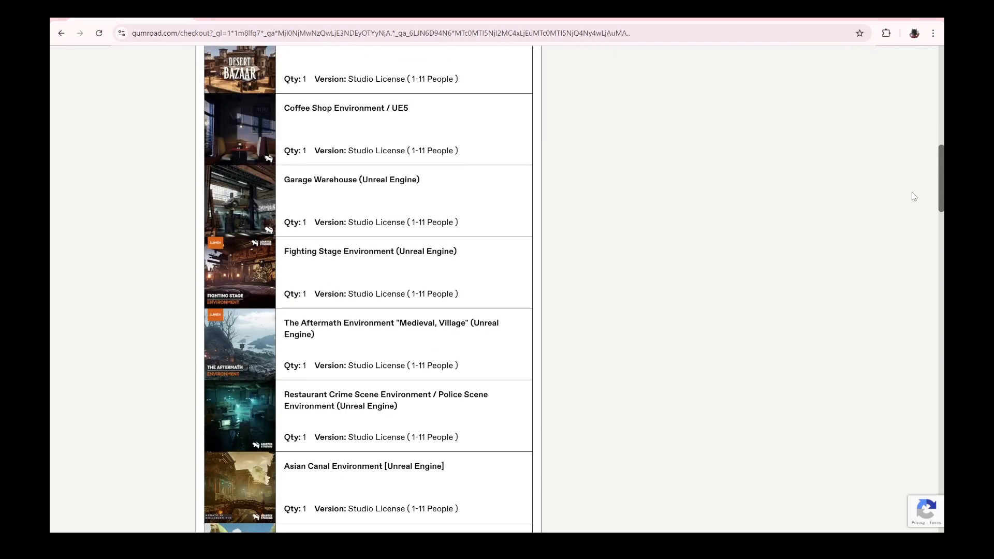
{"action": "scroll", "scroll_direction": "down", "scroll_amount": 3}
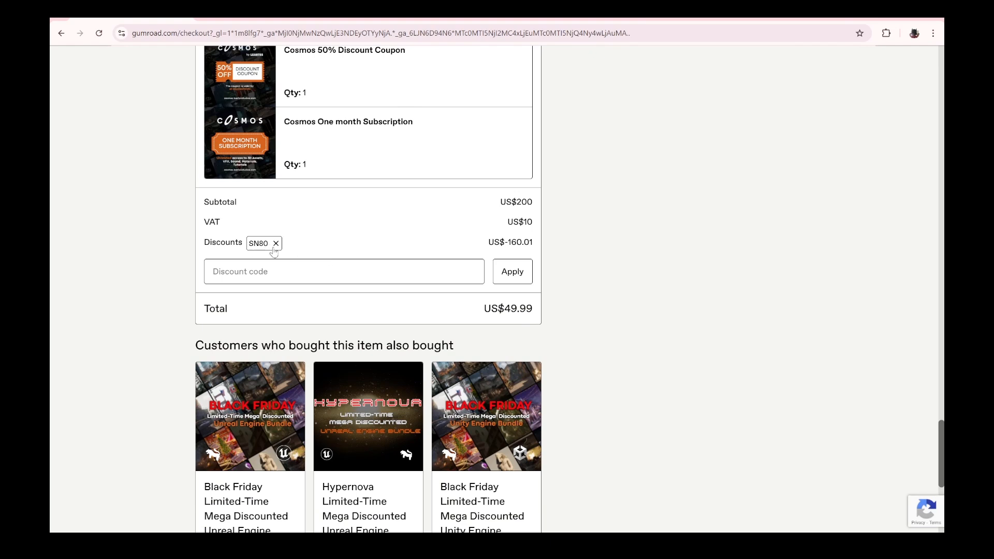
{"action": "mouse_move", "coordinate": [597, 337]}
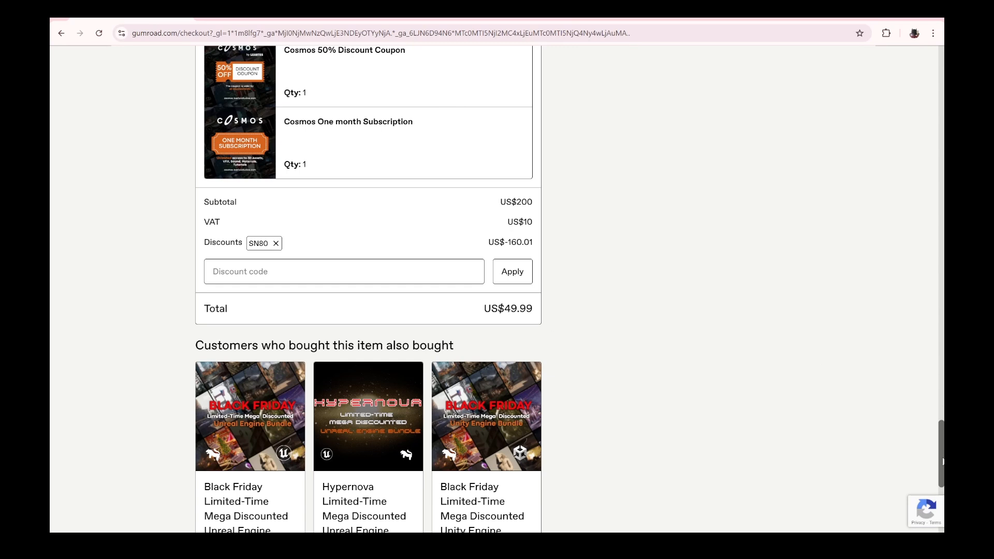
{"action": "mouse_move", "coordinate": [941, 464]}
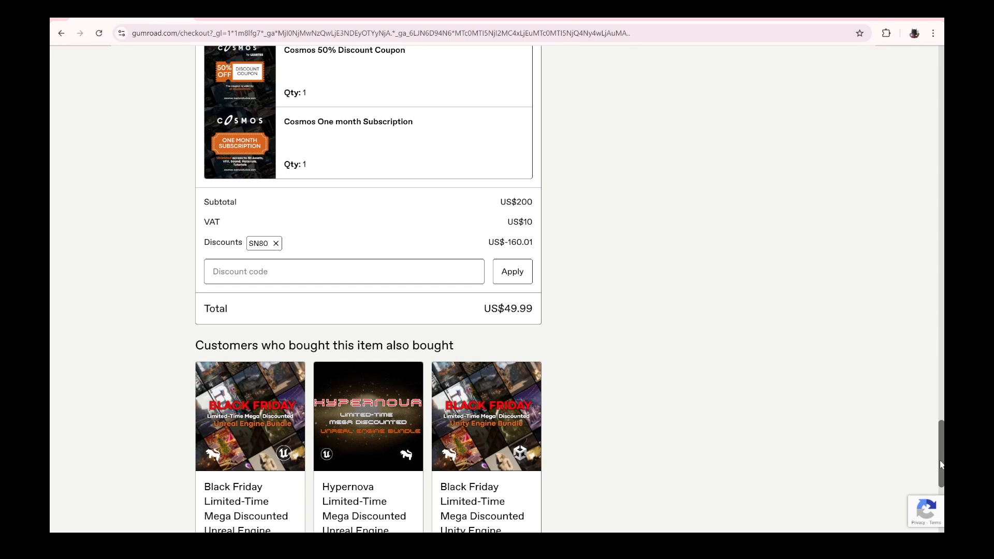
- View the Neo Tokyo Environment product page and flip through its preview images
{"action": "scroll", "scroll_direction": "up", "scroll_amount": 3}
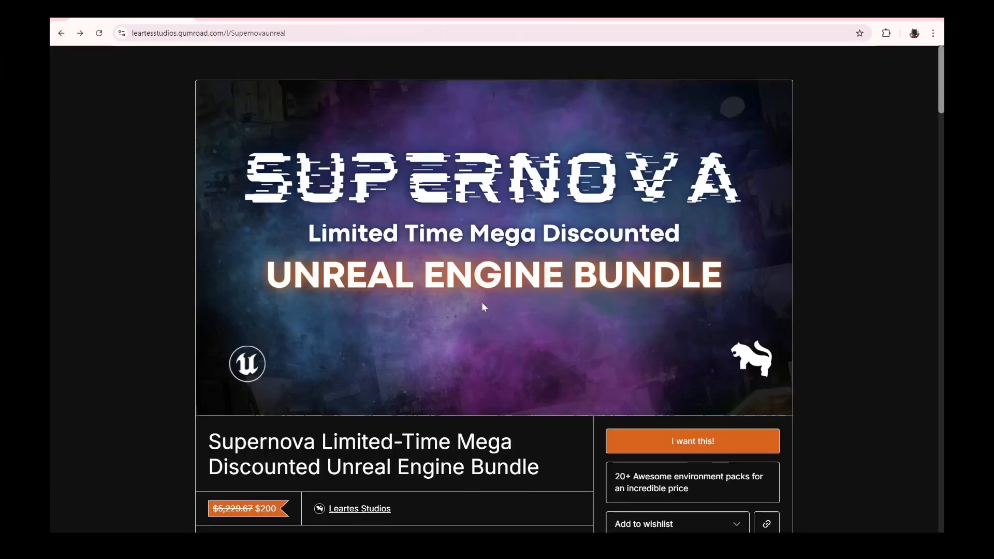
{"action": "scroll", "scroll_direction": "down", "scroll_amount": 3}
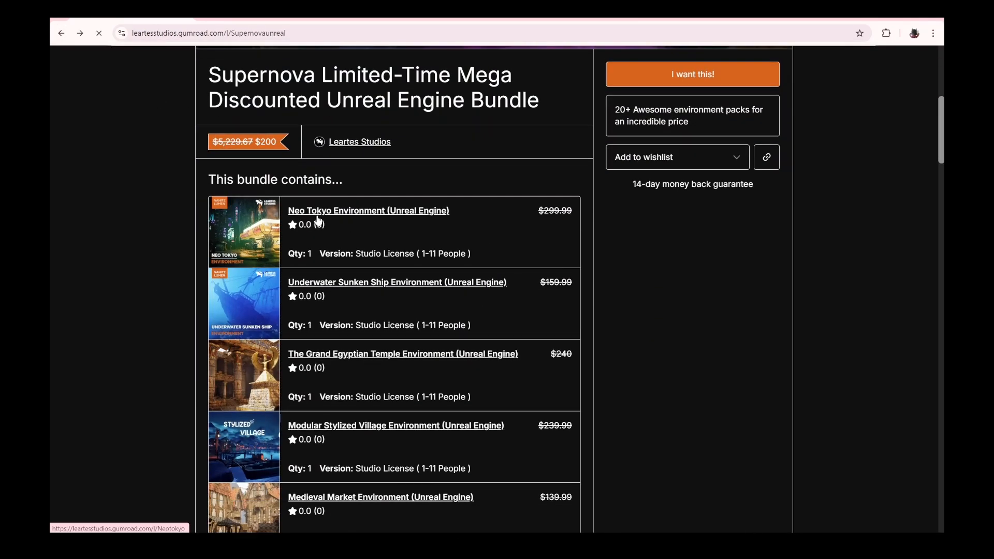
{"action": "left_click", "coordinate": [369, 210]}
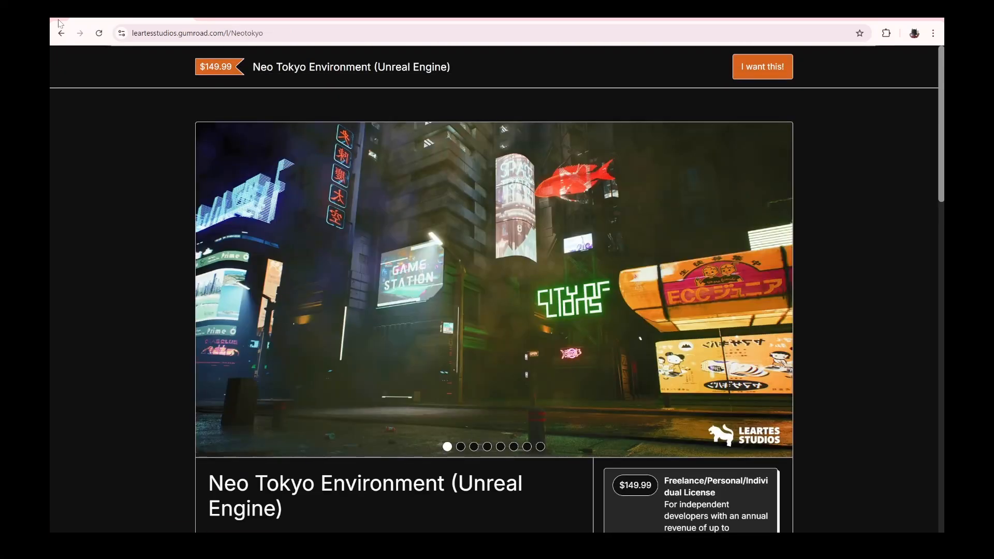
{"action": "left_click", "coordinate": [777, 289]}
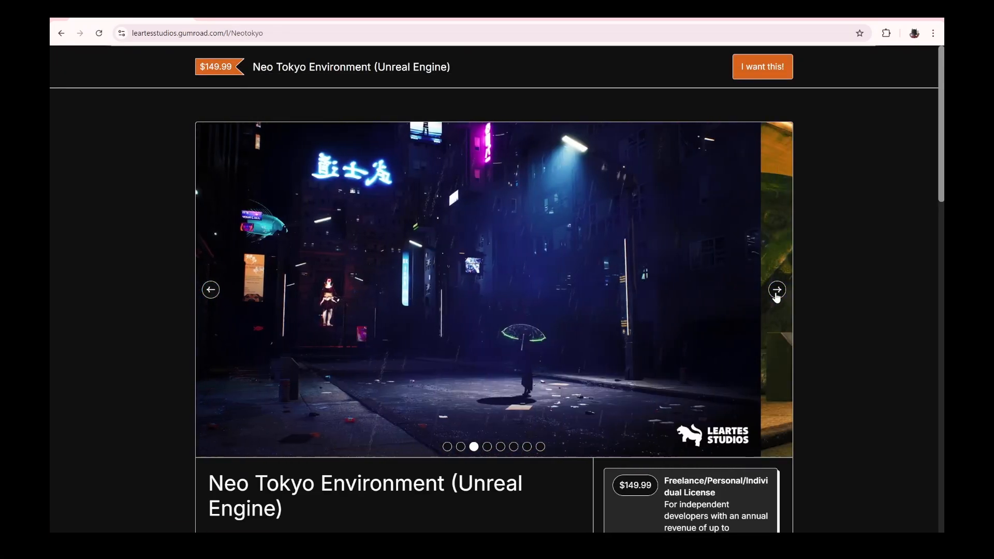
{"action": "left_click", "coordinate": [61, 33]}
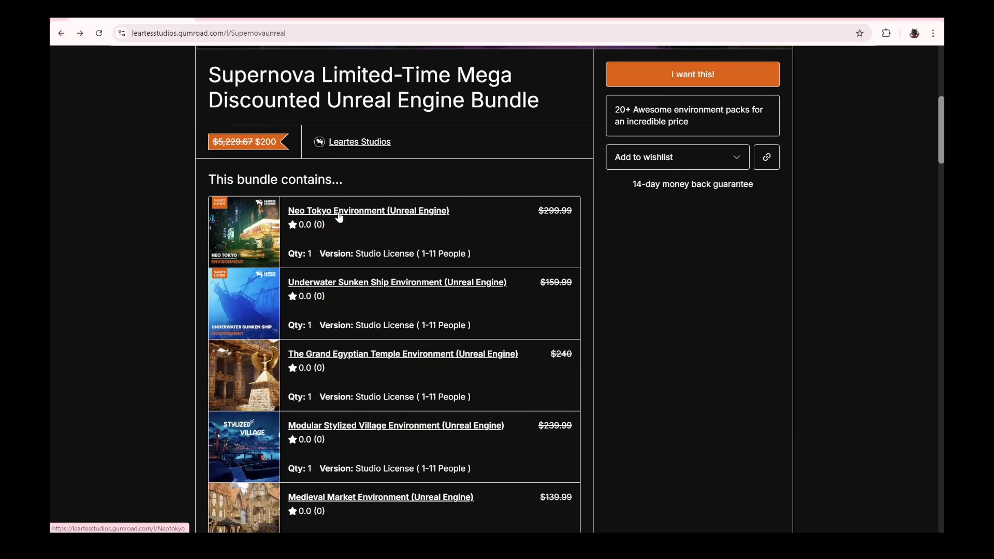
{"action": "mouse_move", "coordinate": [340, 217]}
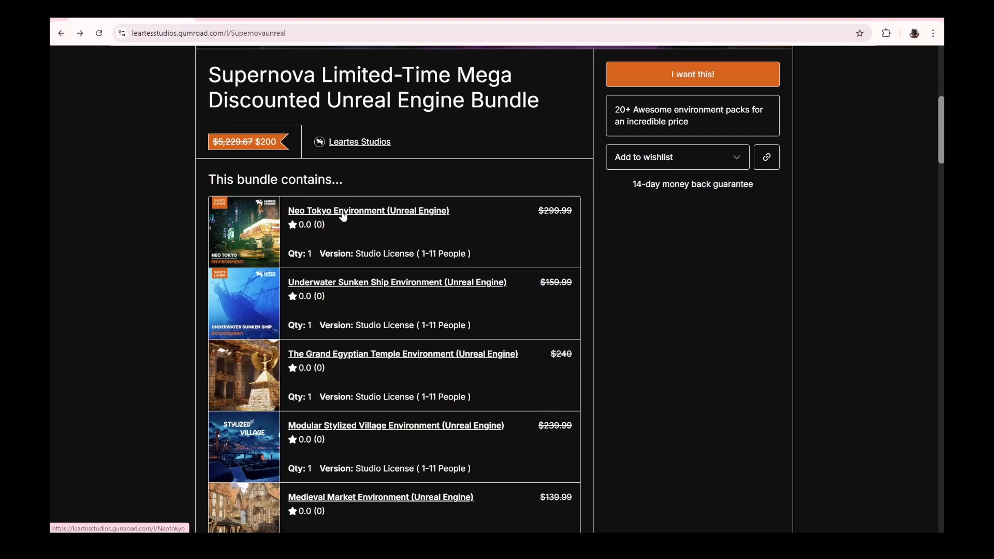
- Look at the Witch Village Environment product page, then return to the bundle contents
{"action": "scroll", "scroll_direction": "down", "scroll_amount": 3}
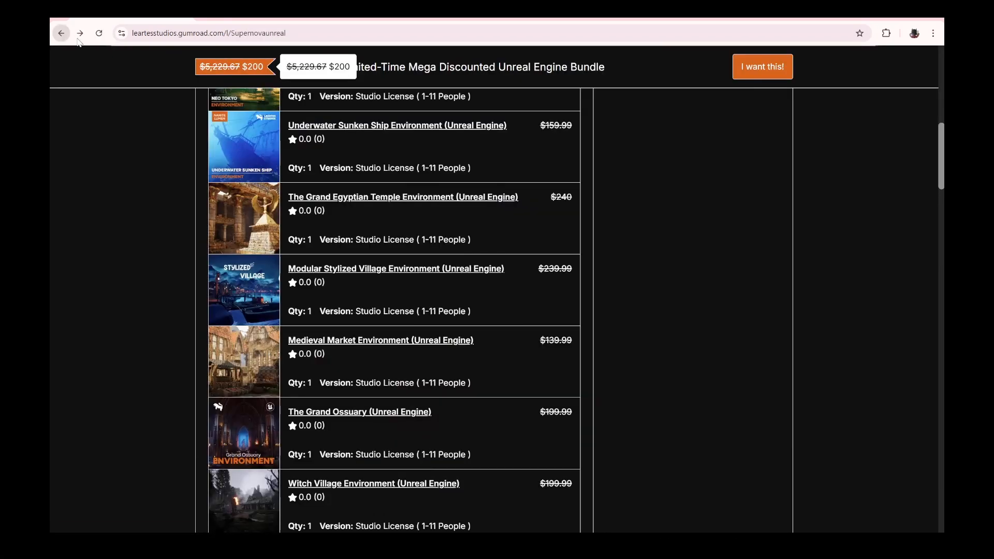
{"action": "scroll", "scroll_direction": "down", "scroll_amount": 3}
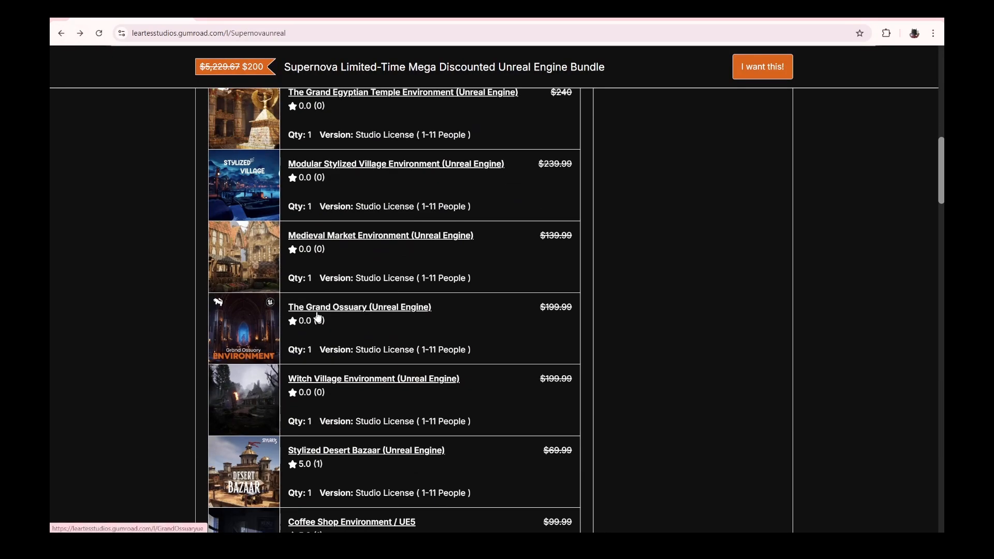
{"action": "left_click", "coordinate": [374, 379]}
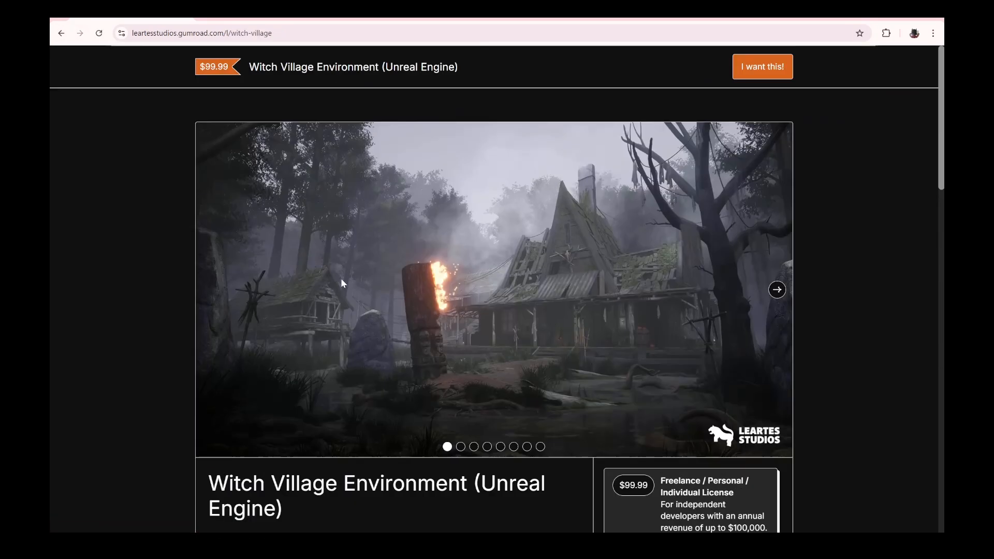
{"action": "left_click", "coordinate": [777, 290]}
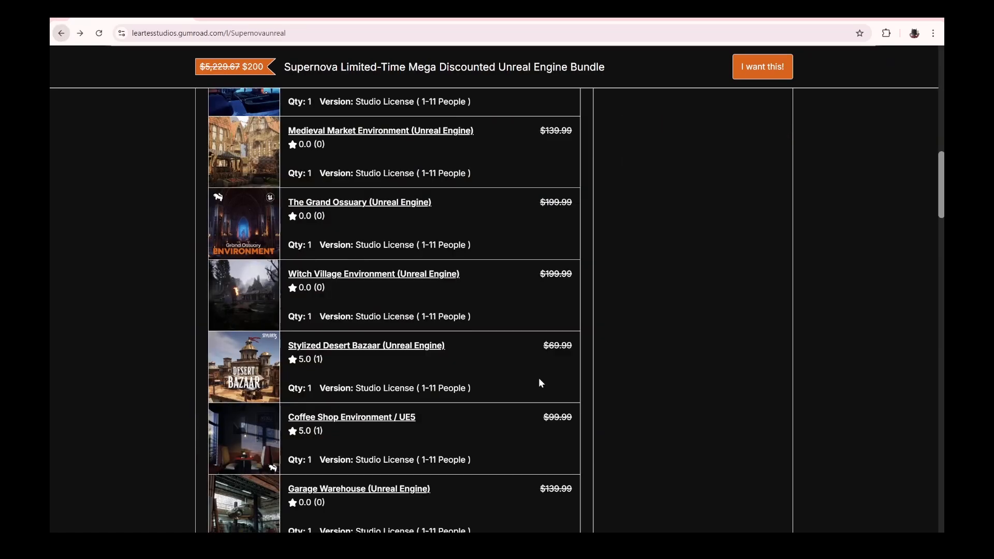
- Continue down the listings and go to the Hypernova Mega Discounted Unreal Engine Bundle page
{"action": "scroll", "scroll_direction": "down", "scroll_amount": 3}
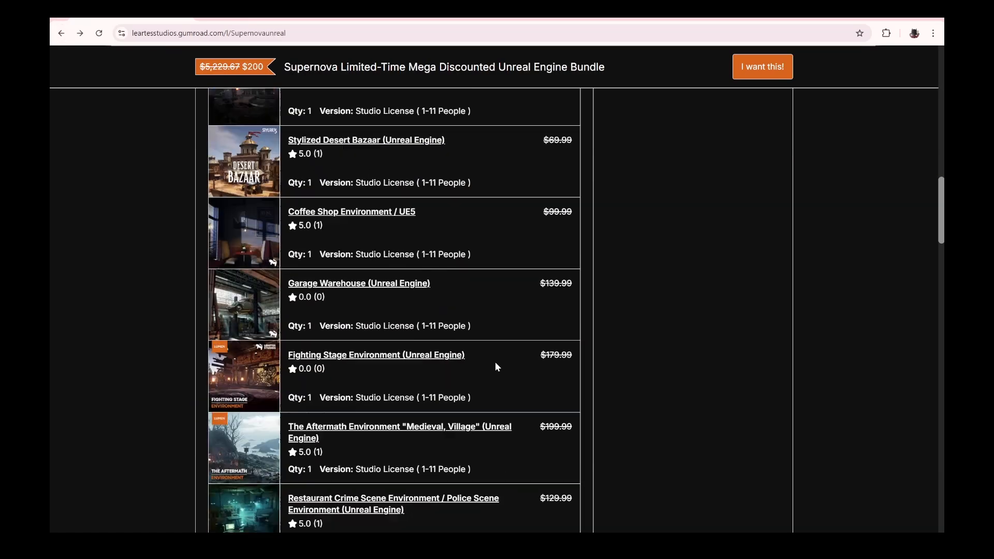
{"action": "scroll", "scroll_direction": "down", "scroll_amount": 3}
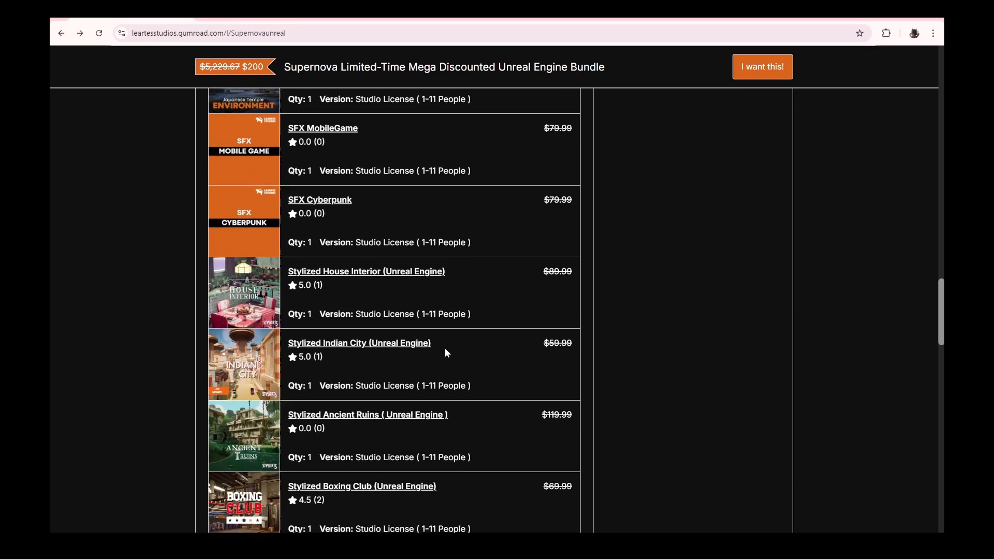
{"action": "scroll", "scroll_direction": "down", "scroll_amount": 3}
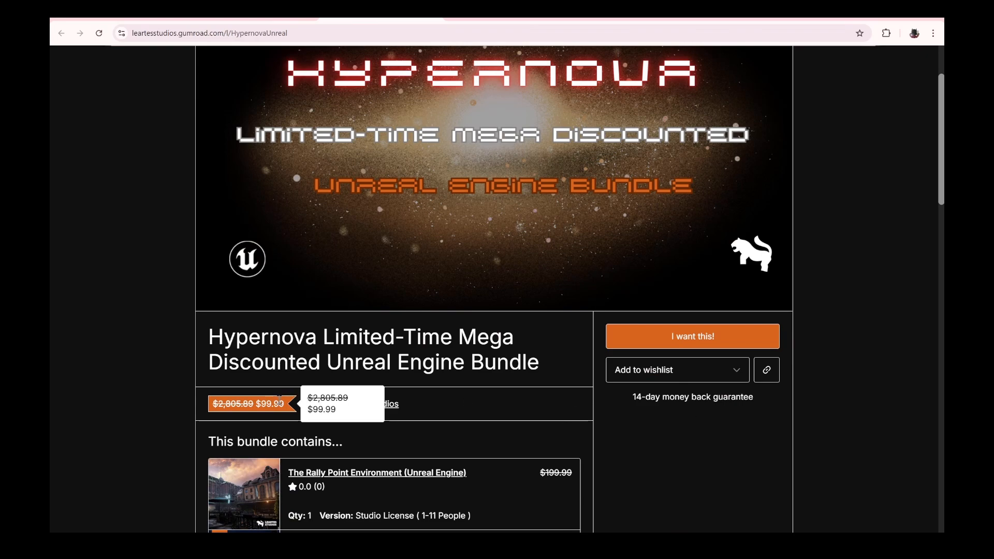
{"action": "scroll", "scroll_direction": "down", "scroll_amount": 3}
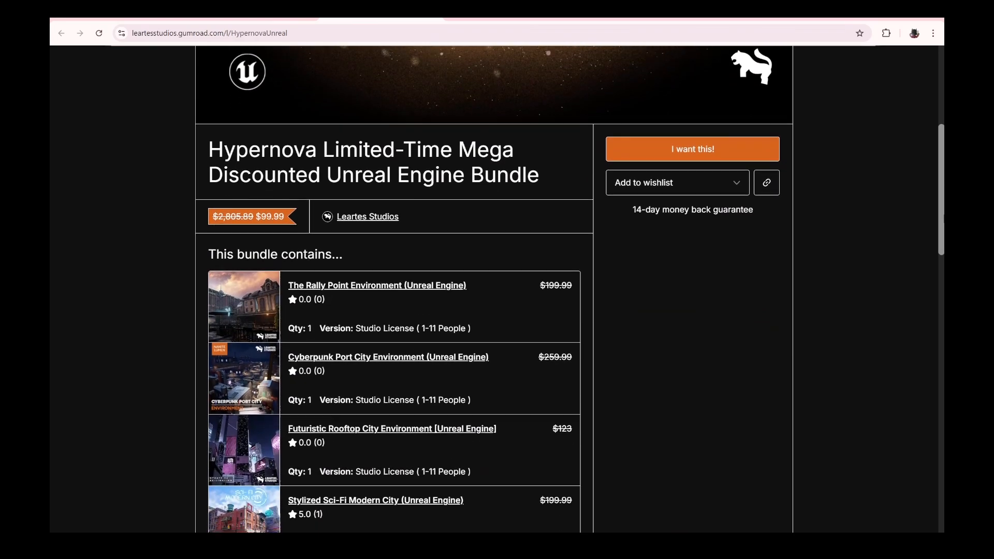
{"action": "scroll", "scroll_direction": "down", "scroll_amount": 3}
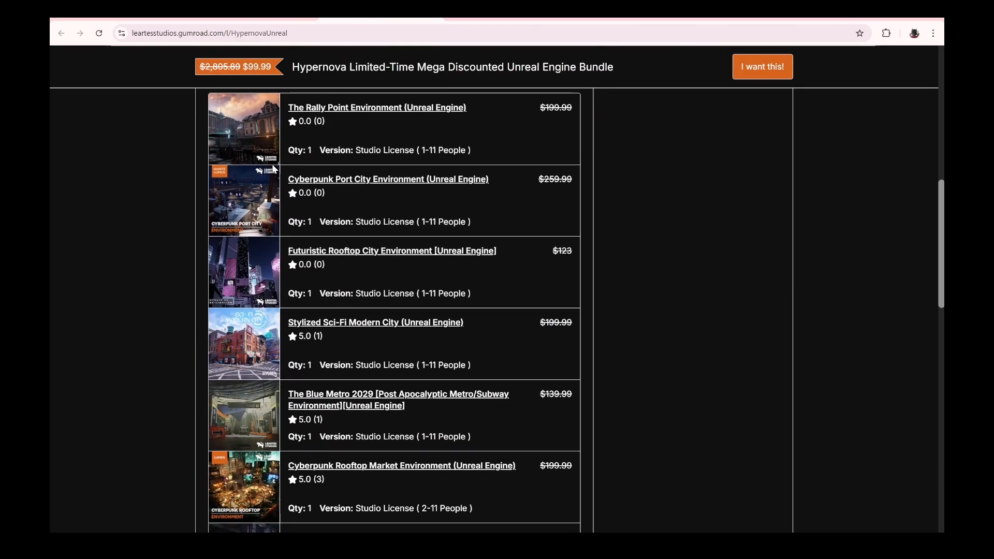
{"action": "left_click", "coordinate": [387, 179]}
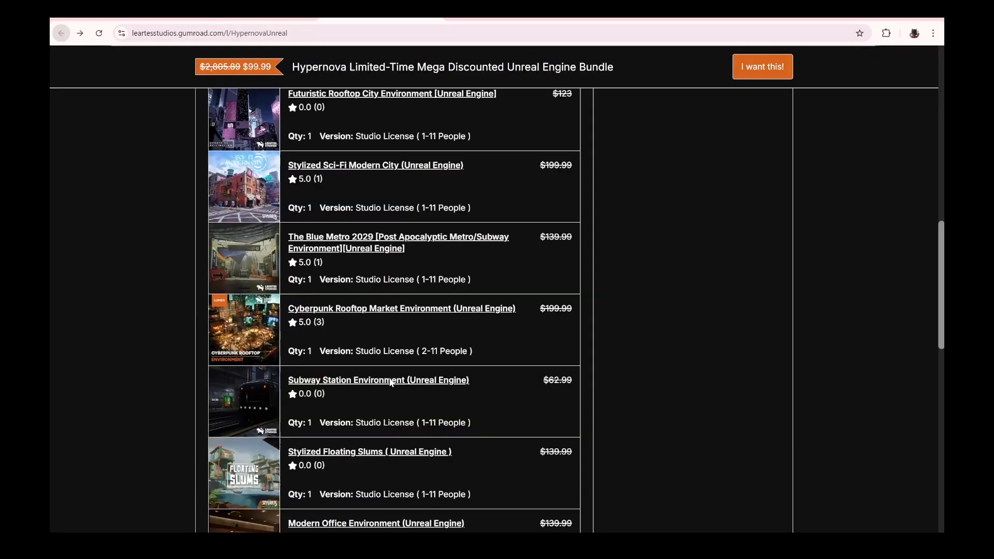
- Scroll the Hypernova 'This bundle contains...' list down to the Cosmos one-month subscription
{"action": "scroll", "scroll_direction": "down", "scroll_amount": 3}
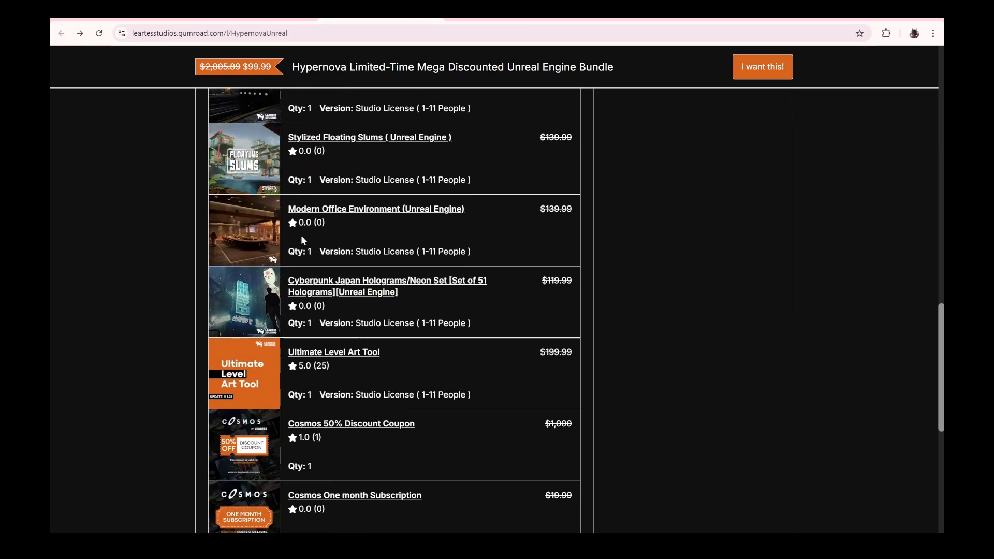
{"action": "left_click", "coordinate": [376, 208]}
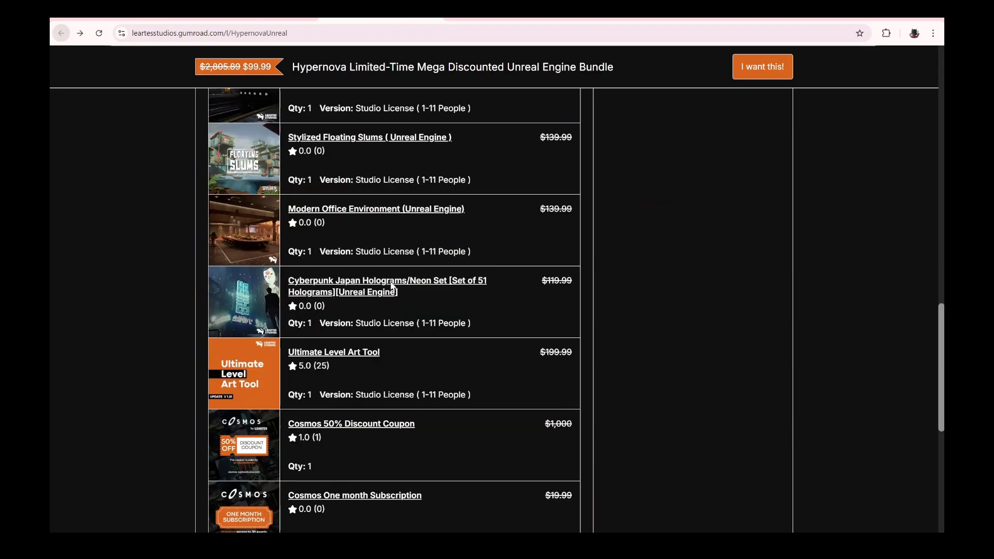
{"action": "scroll", "scroll_direction": "down", "scroll_amount": 3}
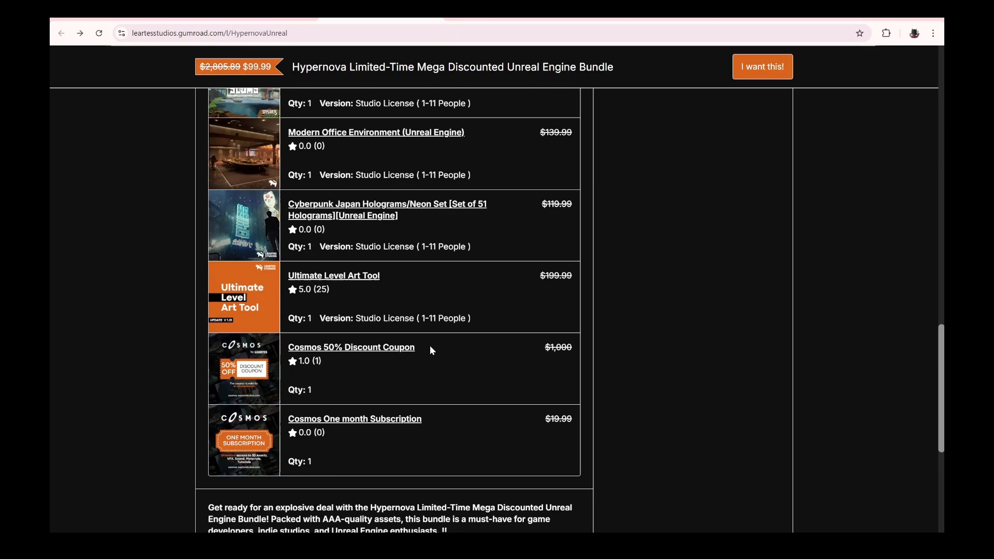
- Check out the Hypernova bundle with discount code HN80, cutting the total from $124.99 to $24.99
{"action": "left_click", "coordinate": [761, 67]}
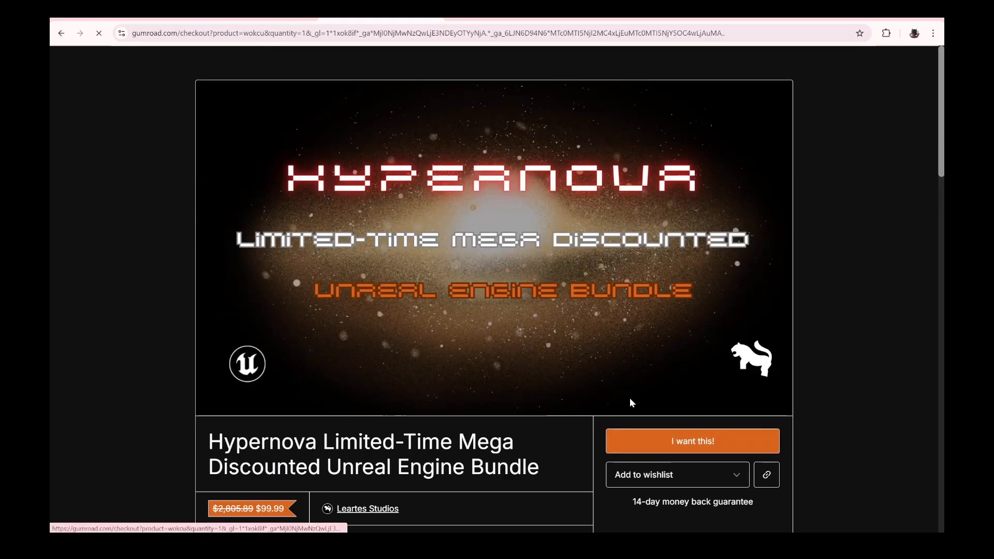
{"action": "left_click", "coordinate": [693, 441]}
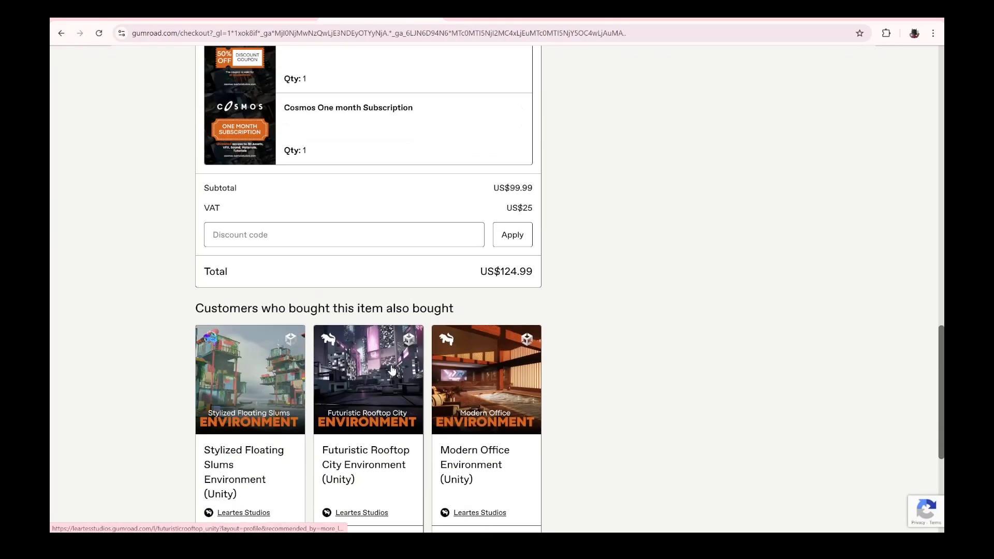
{"action": "type", "text": "HN"}
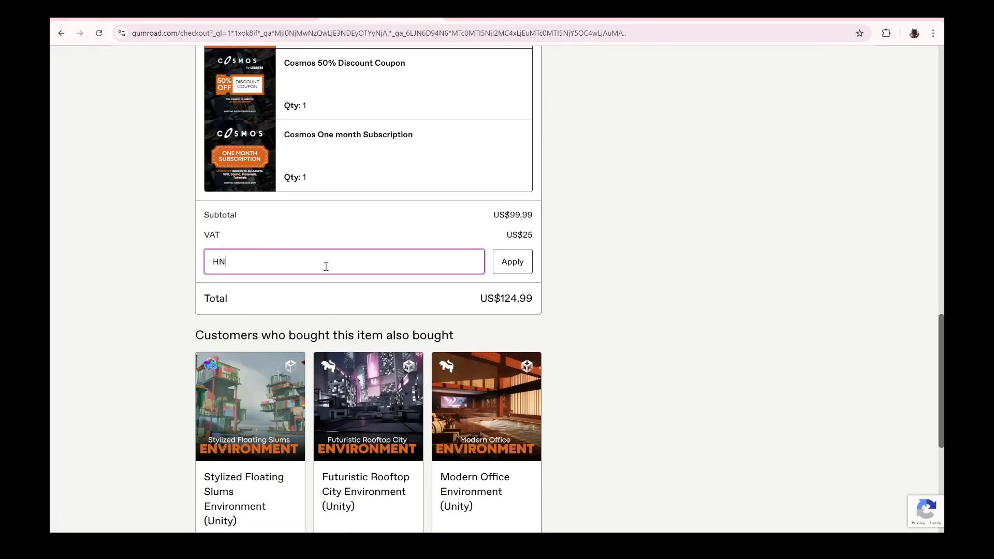
{"action": "type", "text": "80"}
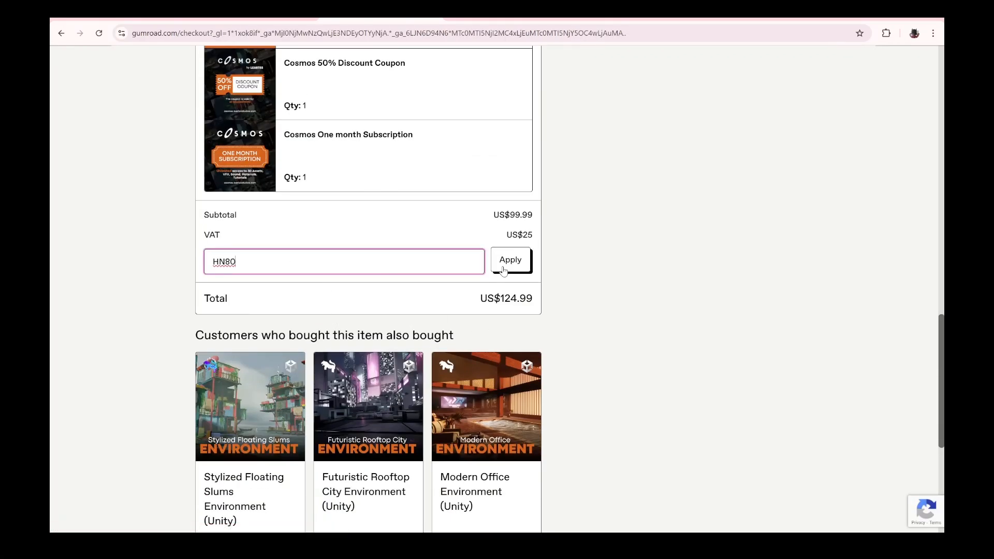
{"action": "left_click", "coordinate": [510, 259]}
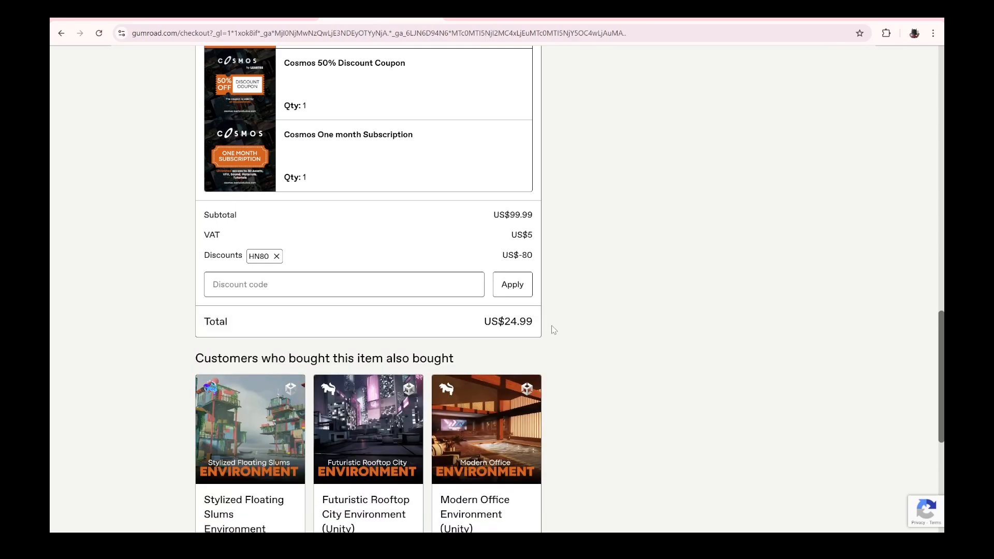